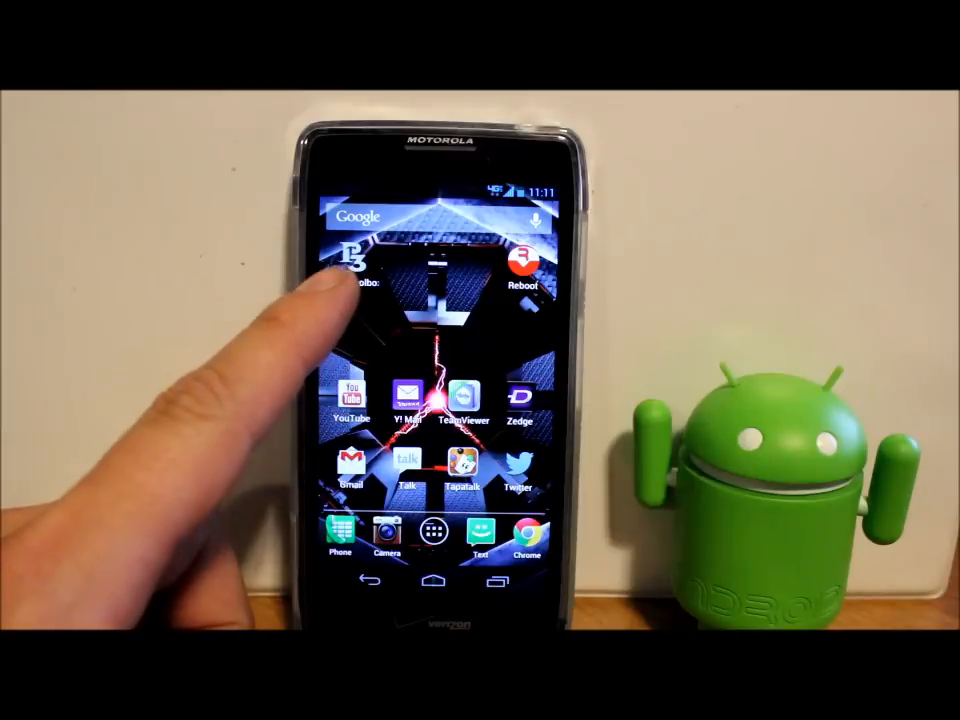
Launch Razr Toolbox from the home screen and close its slide-out menu to reveal the Tools page
click(352, 268)
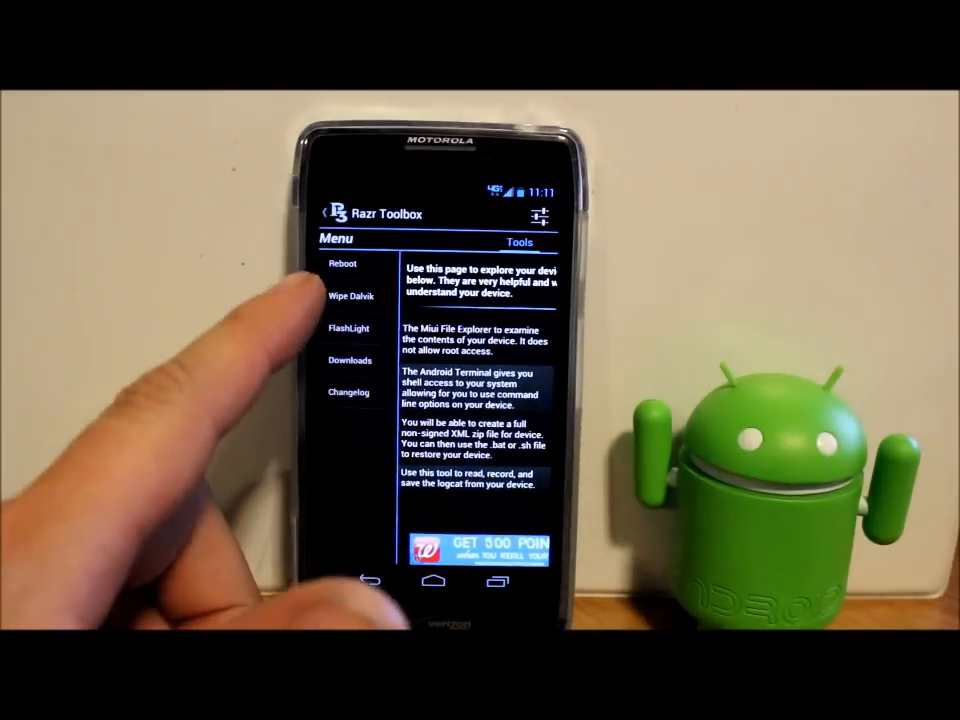
click(540, 218)
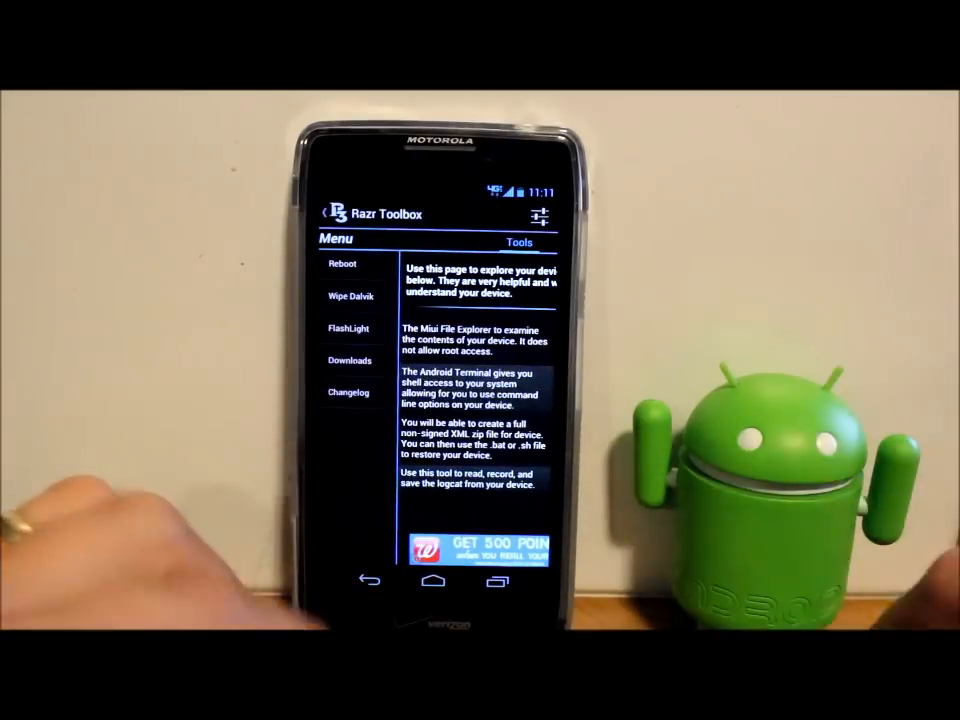
click(520, 242)
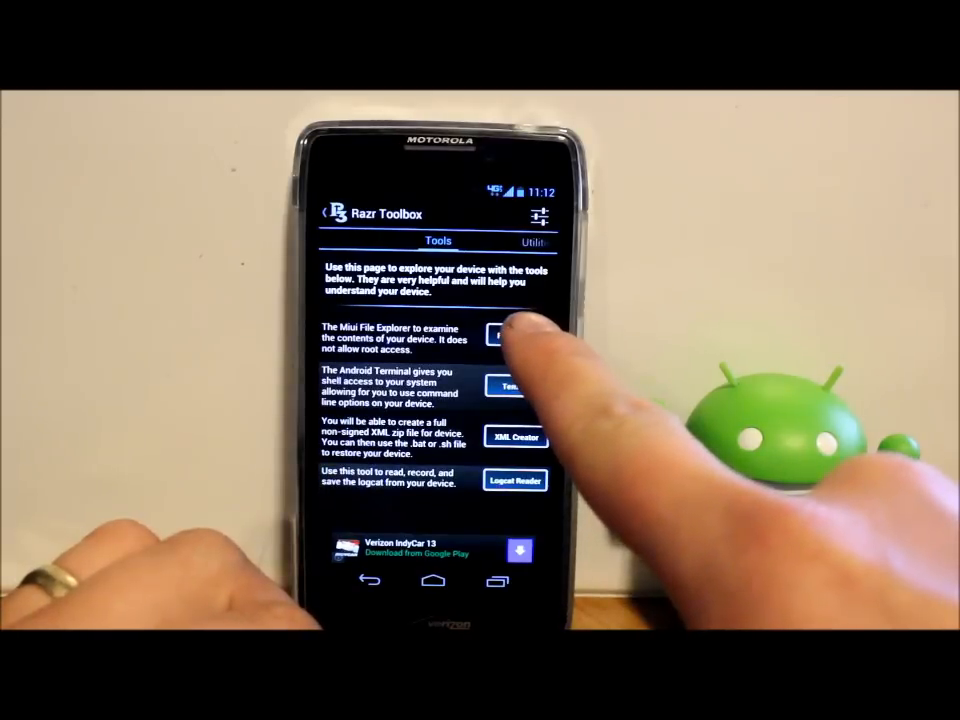
click(512, 336)
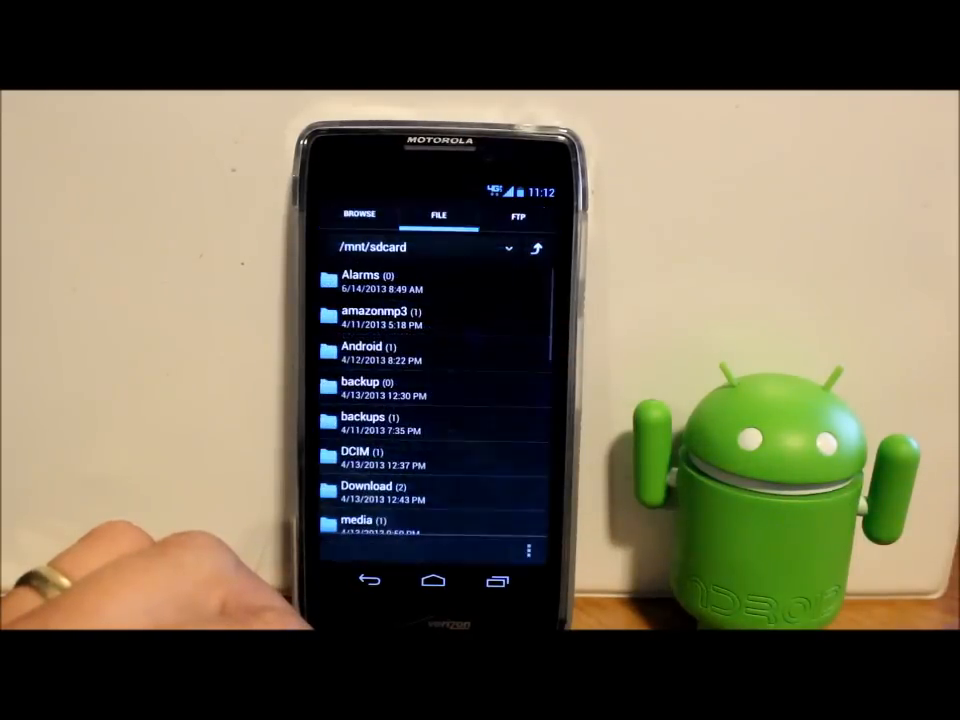
scroll(down, 3)
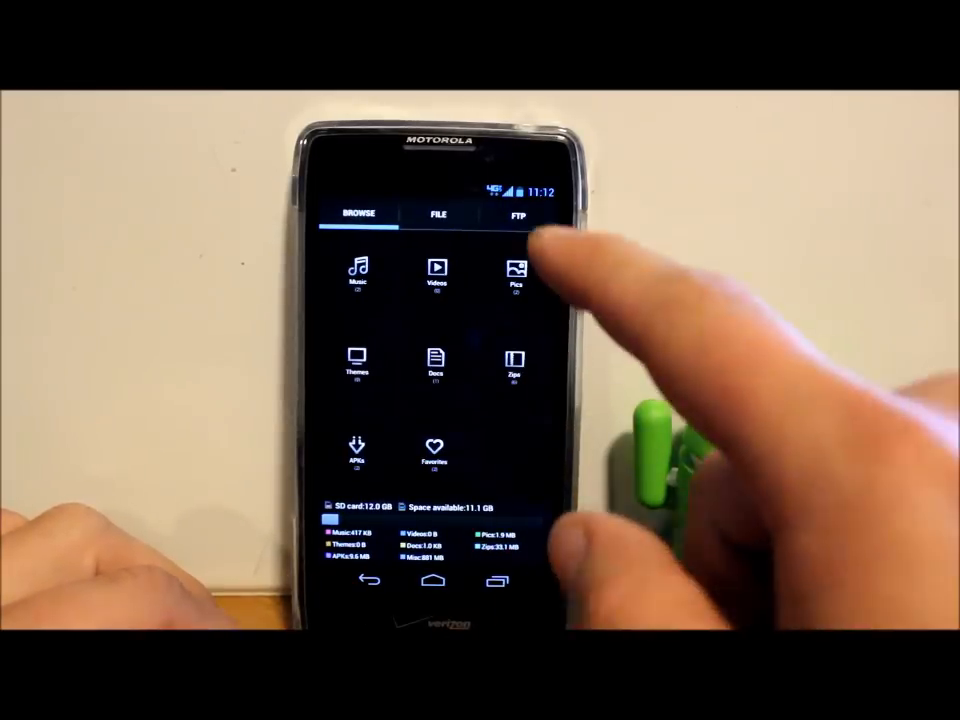
click(516, 214)
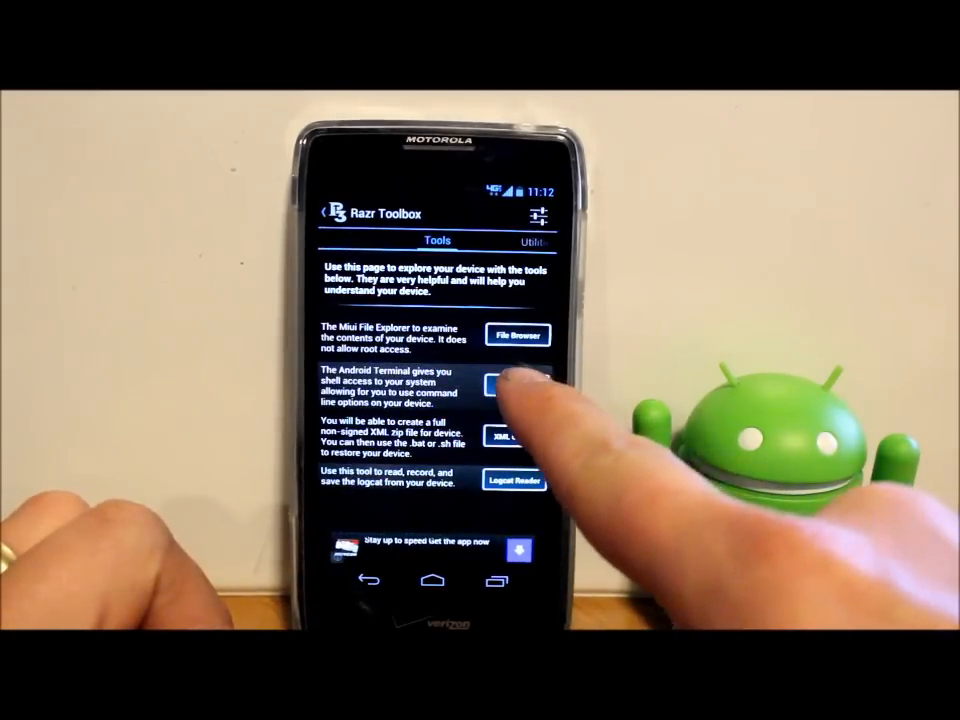
Start a terminal session, then close Window 1 and confirm the close
click(516, 388)
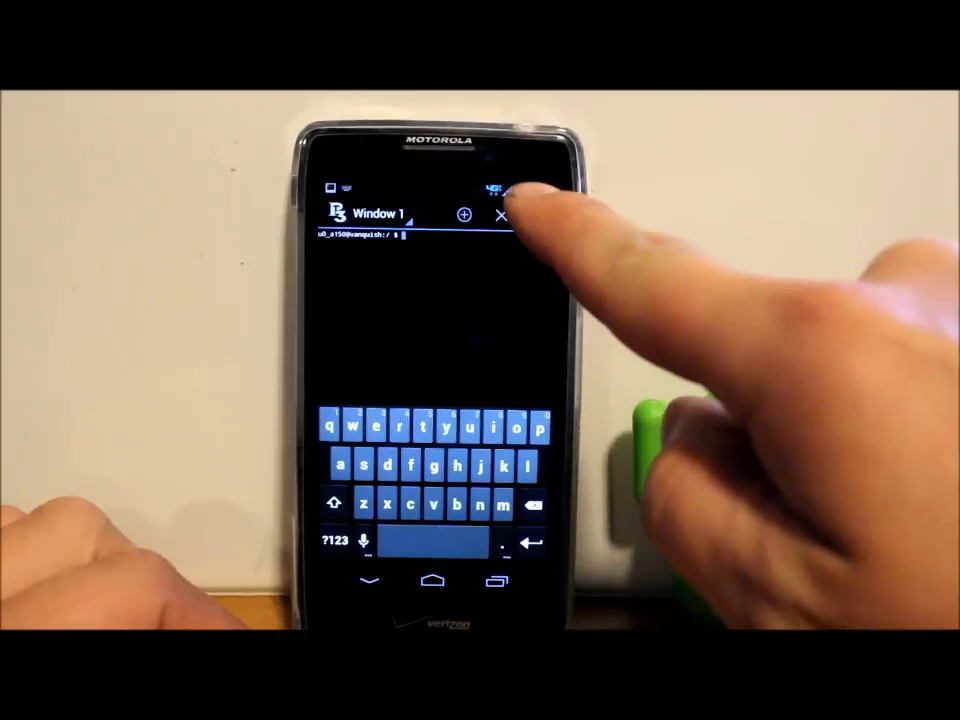
click(500, 216)
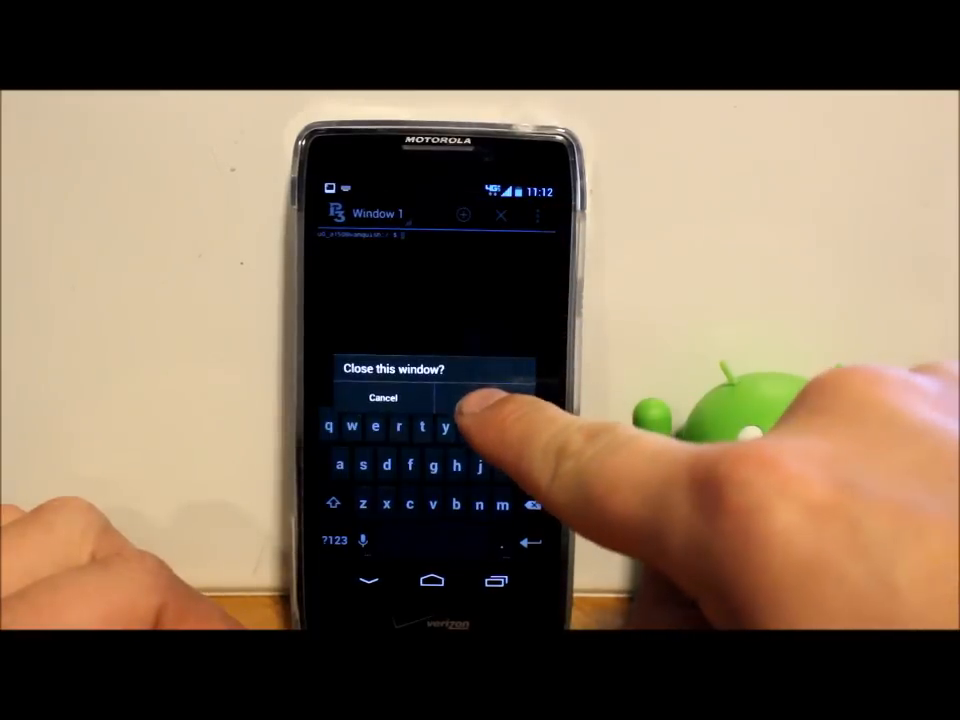
click(470, 398)
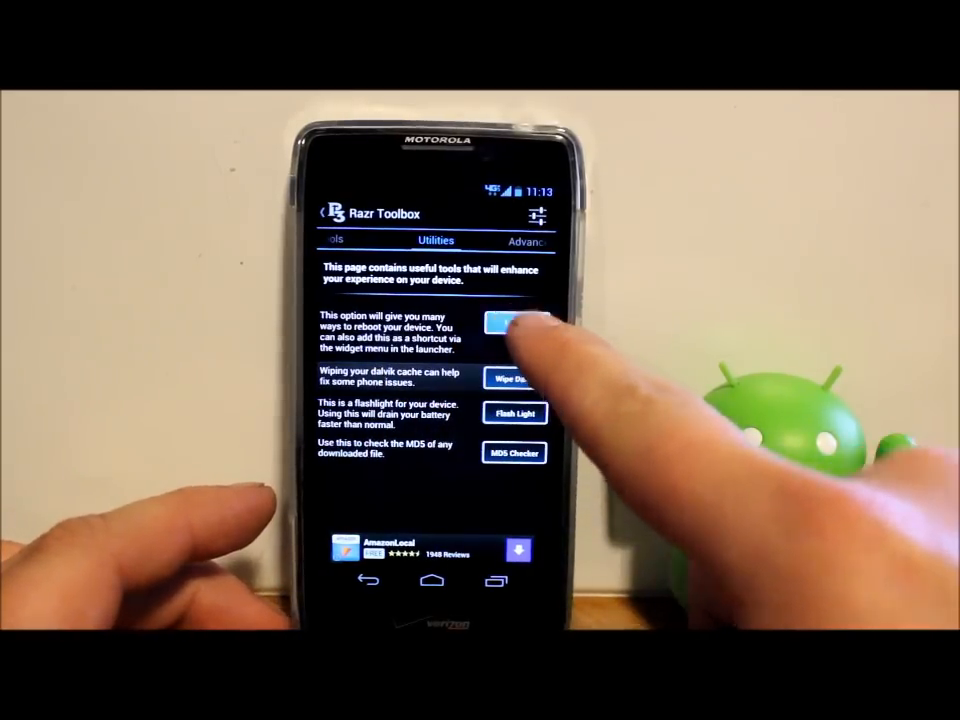
Switch the Flash Light utility on and back off from the Utilities page
click(516, 324)
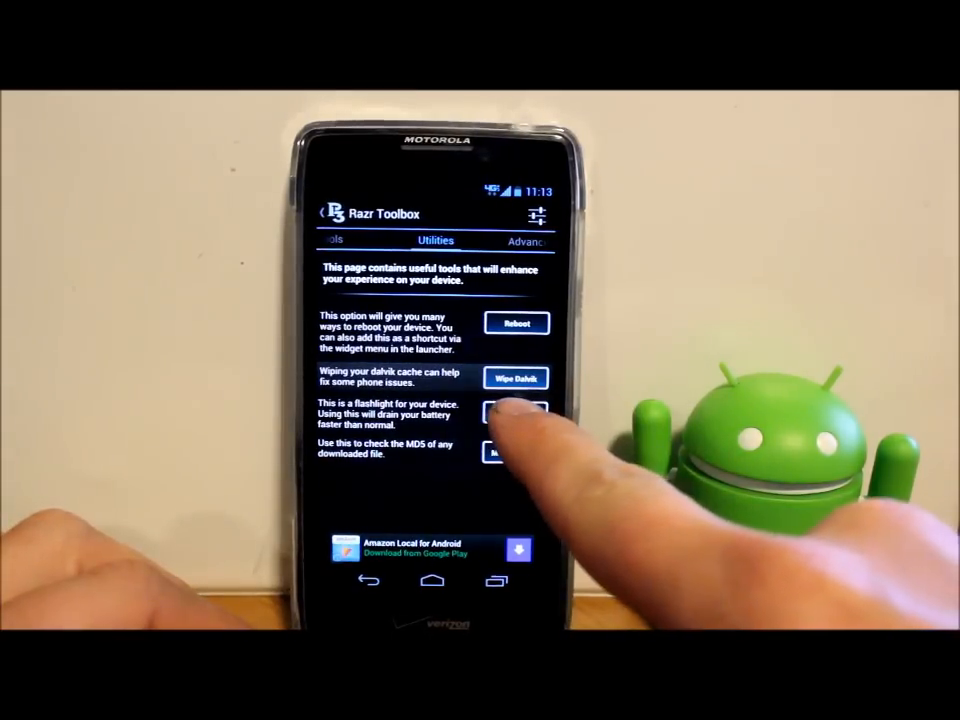
click(516, 414)
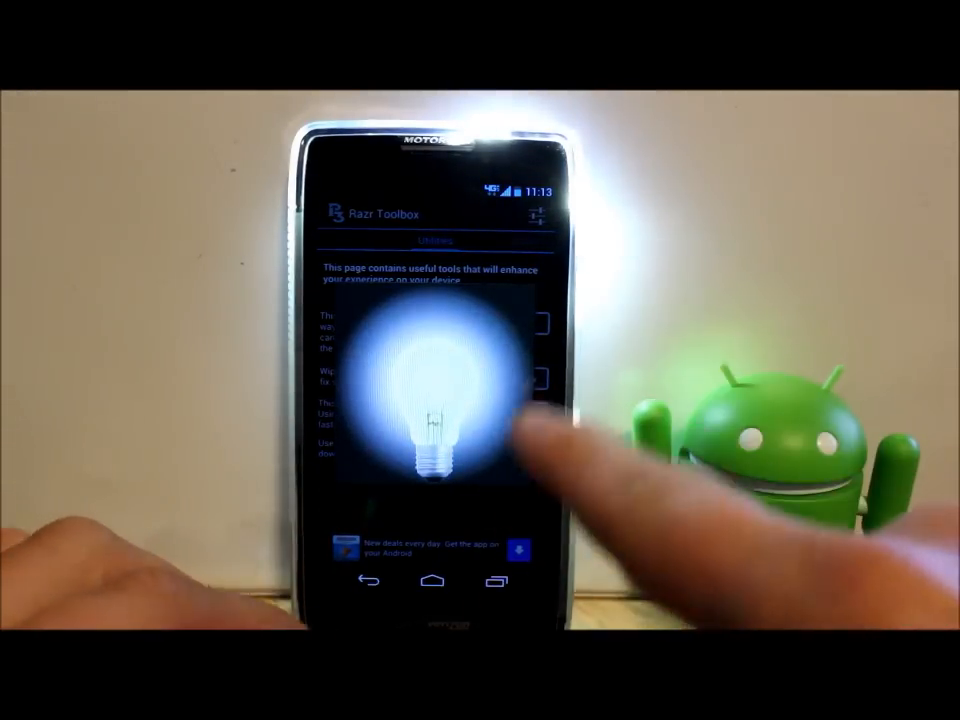
click(430, 410)
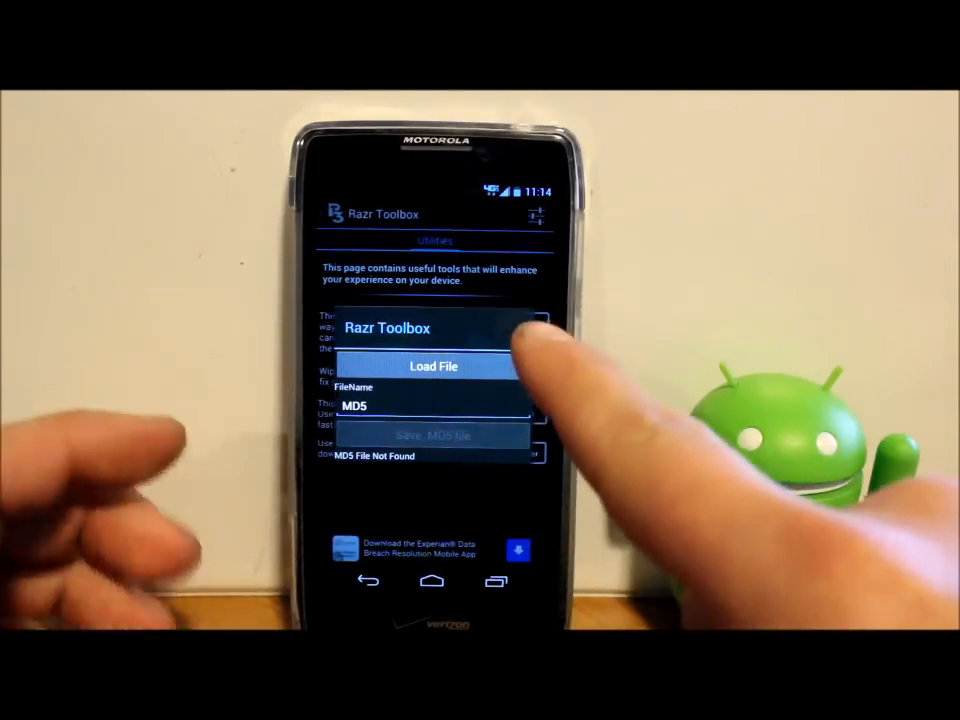
Load a file into the MD5 Checker for verification
click(432, 366)
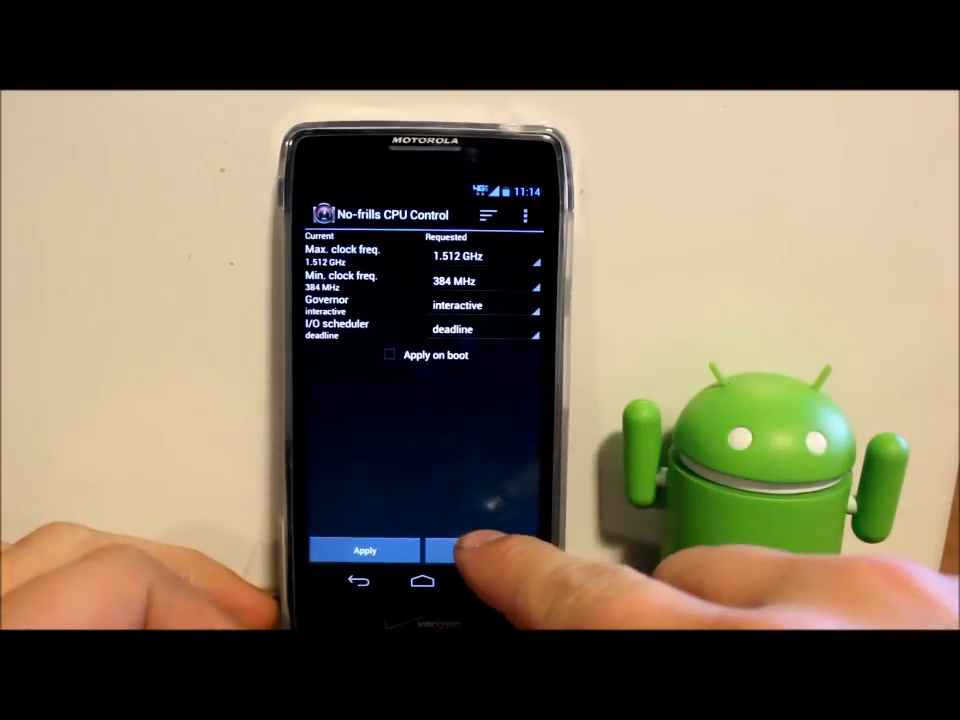
Cancel out of CPU Control, then browse the Build Prop Editor's property list without editing anything
click(360, 580)
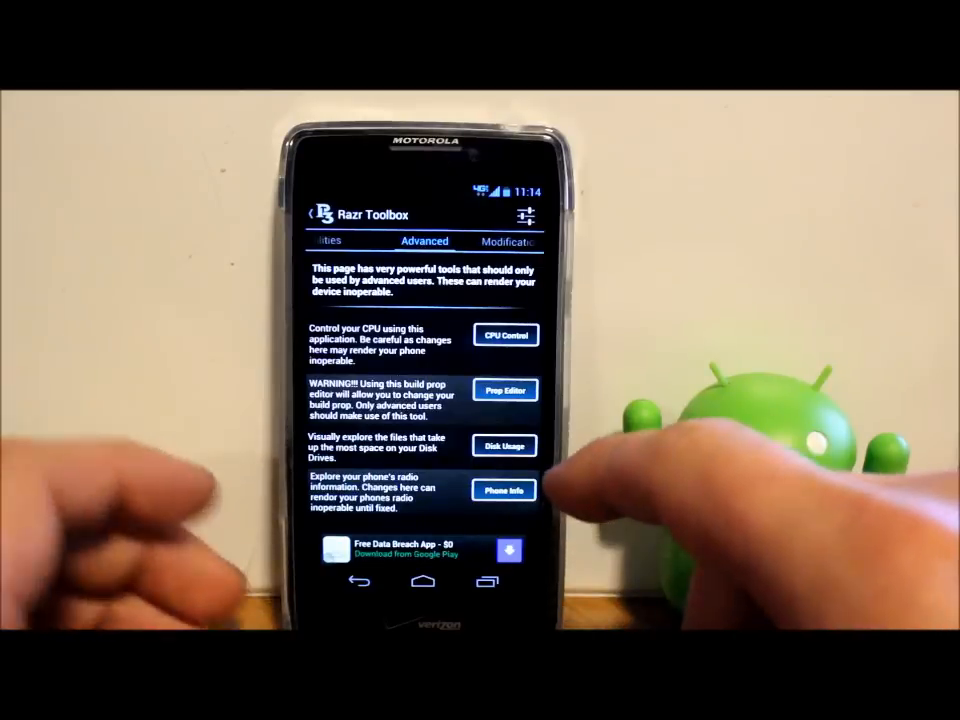
click(504, 390)
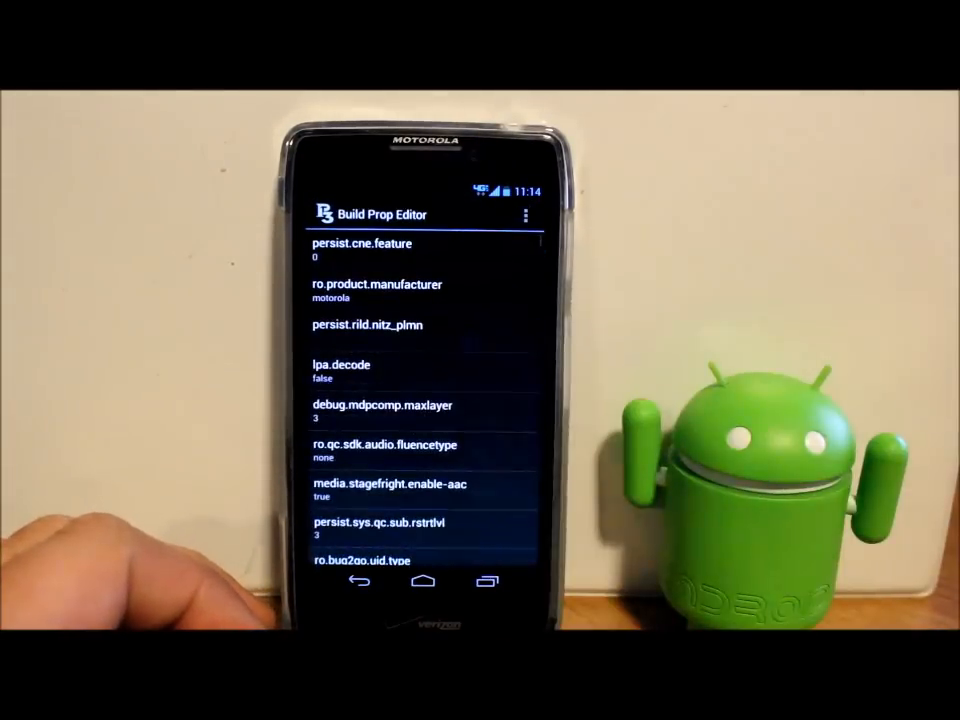
scroll(down, 3)
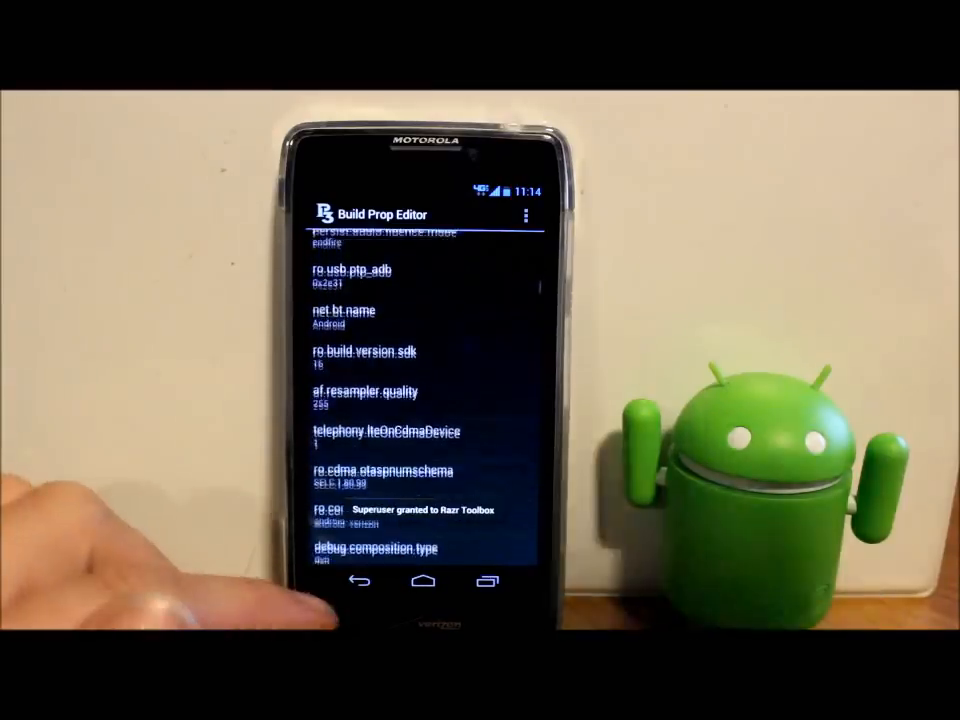
scroll(up, 3)
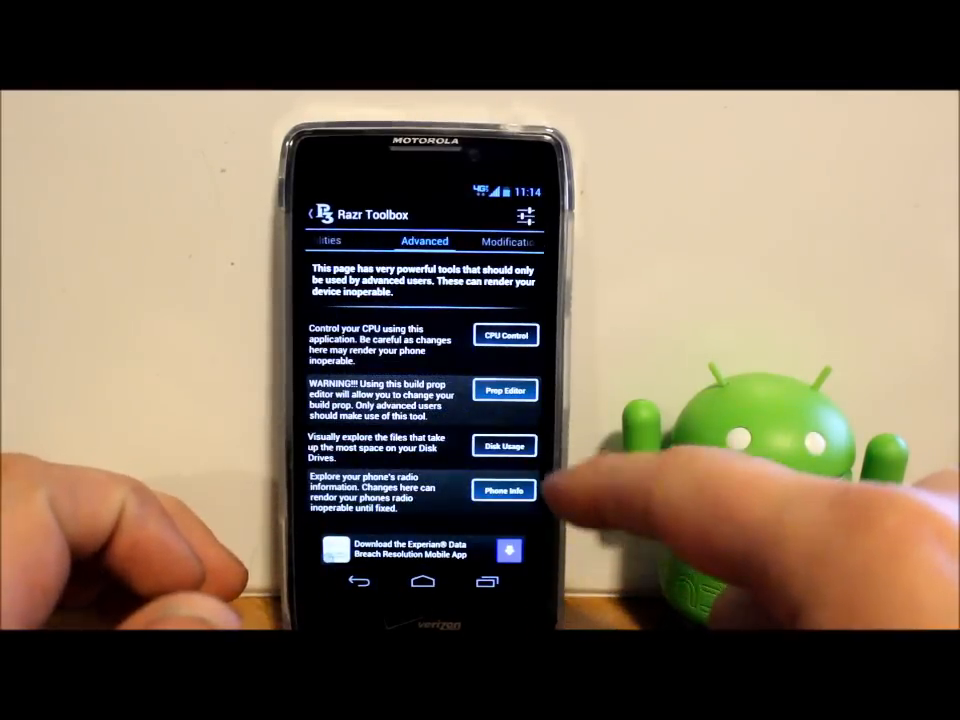
click(504, 444)
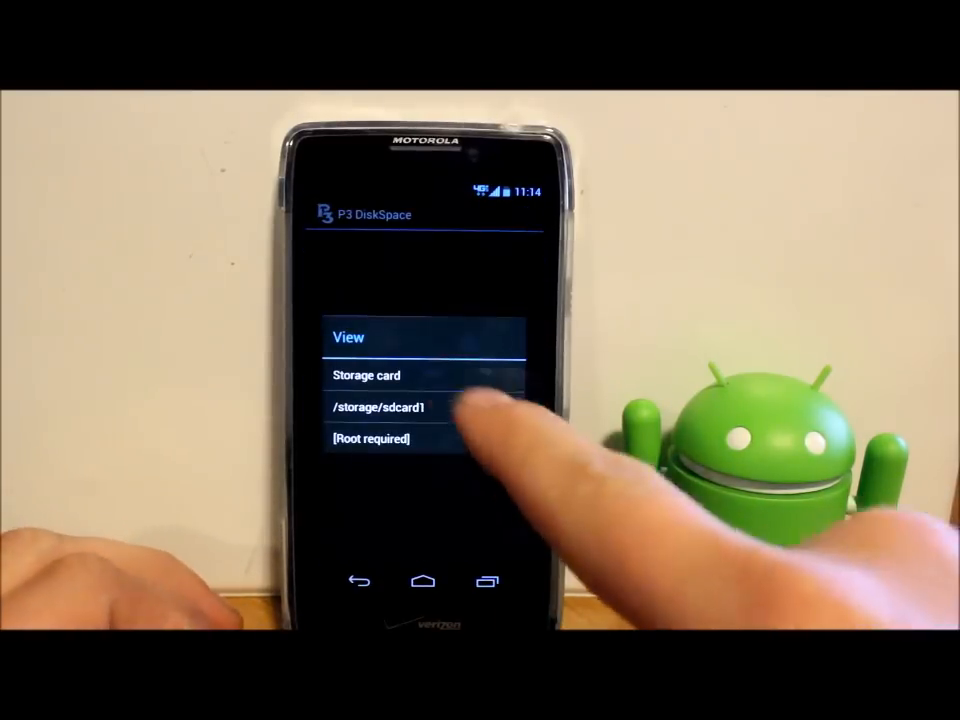
click(366, 376)
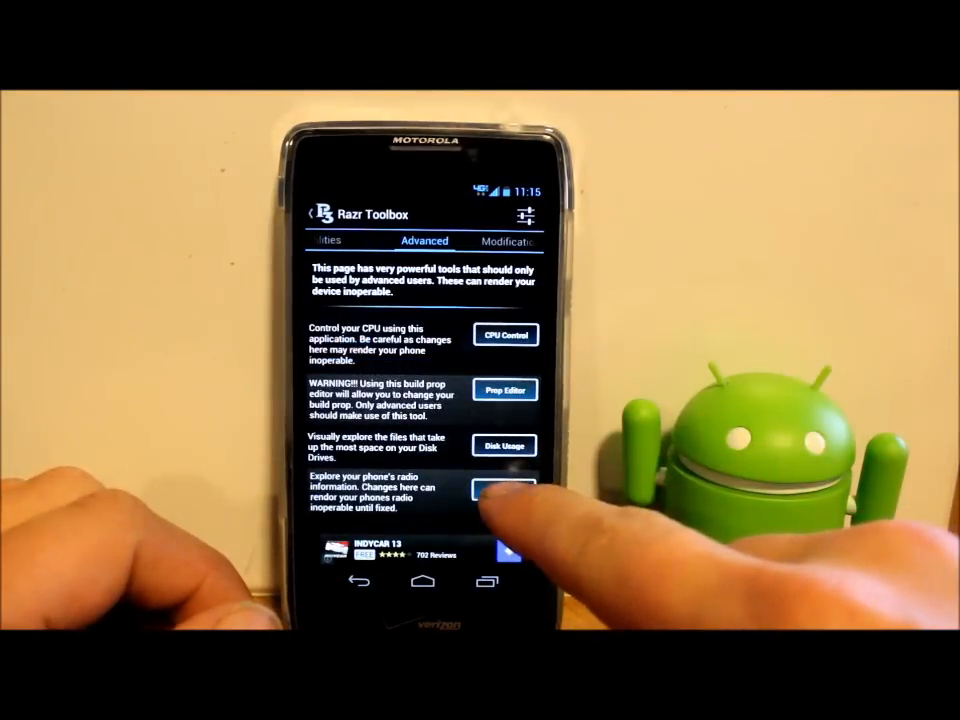
View the phone's radio information via Phone Info
click(504, 496)
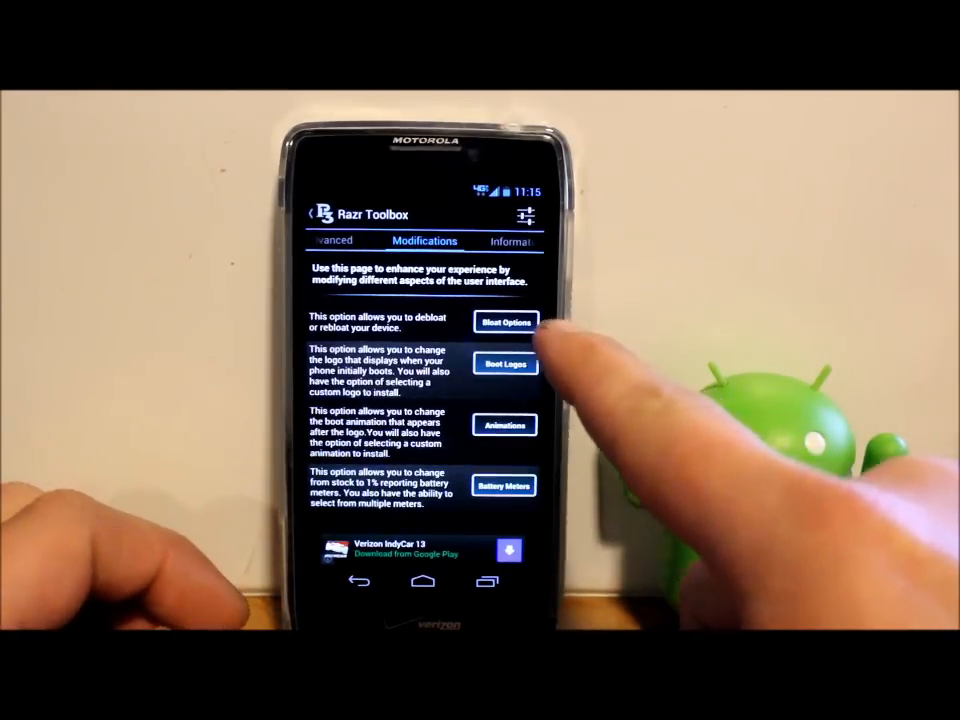
Review the debloat, boot and display options on Modifications, then show the Tools page side menu
click(504, 322)
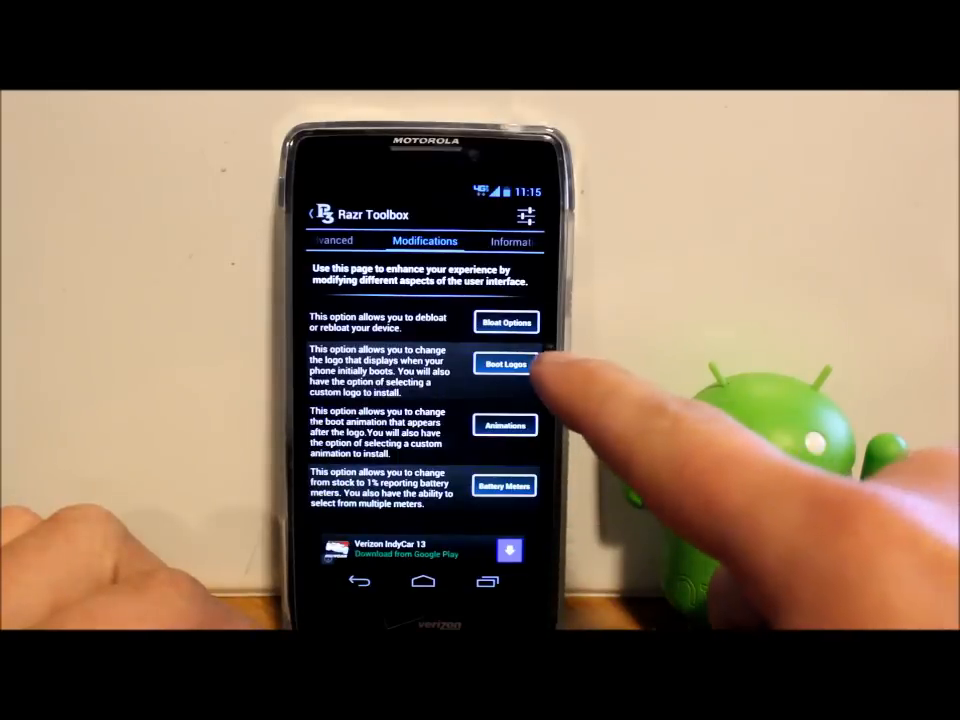
click(504, 364)
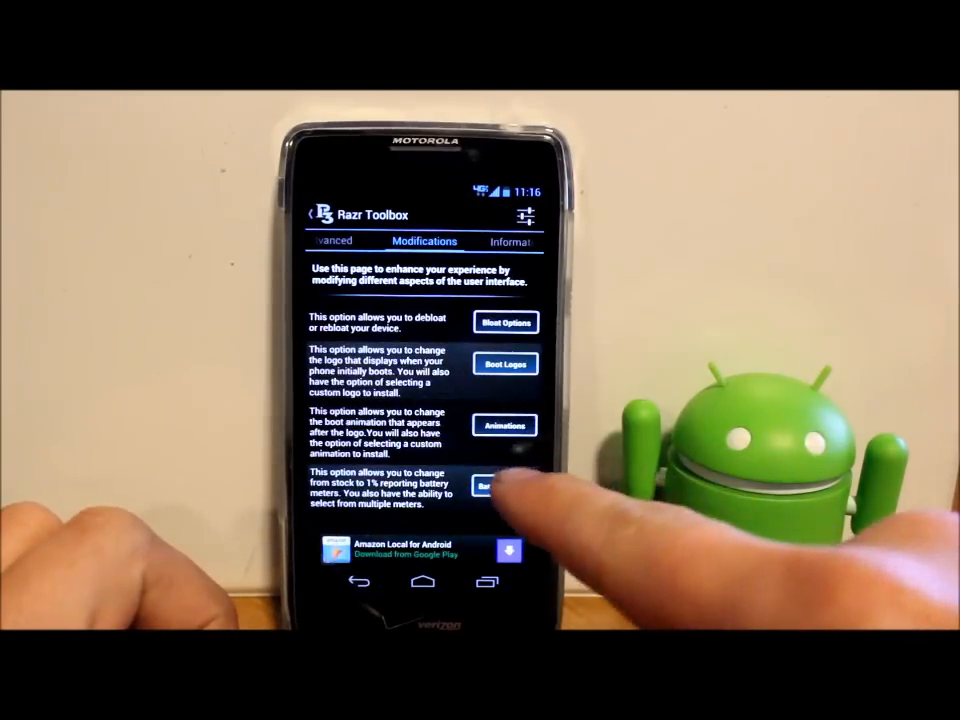
click(504, 488)
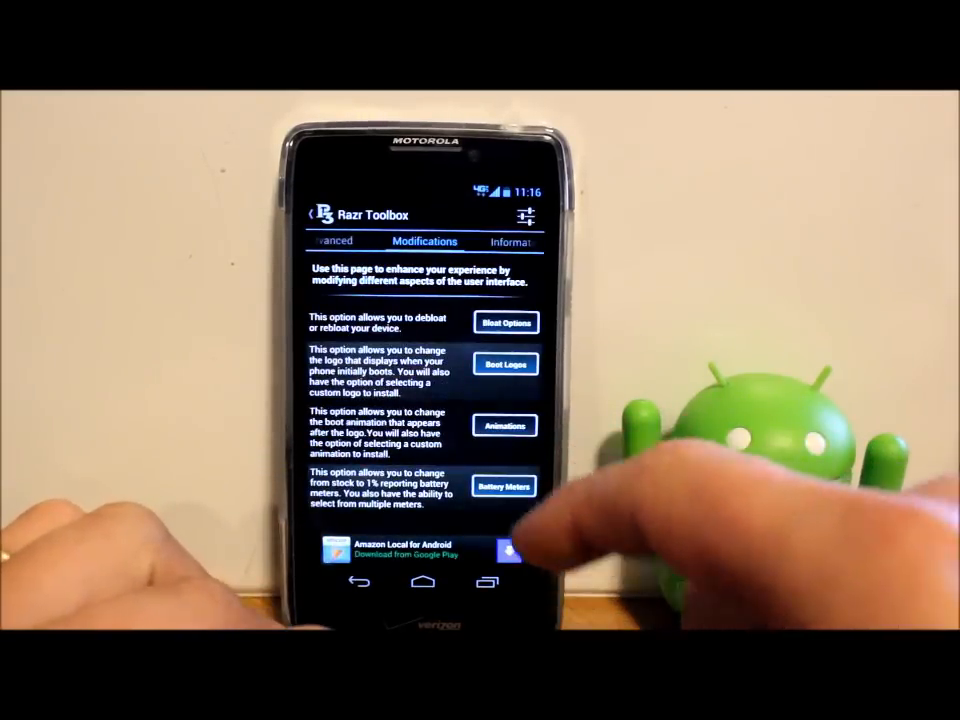
click(512, 240)
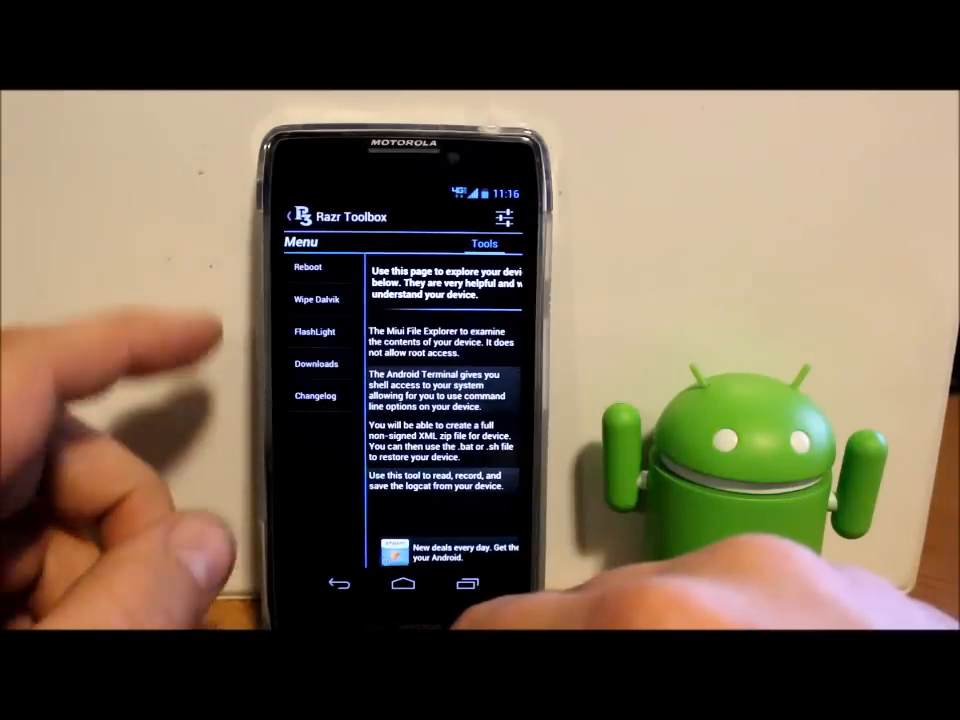
Return to the home screen and relaunch Razr Toolbox onto its Modifications page
click(308, 268)
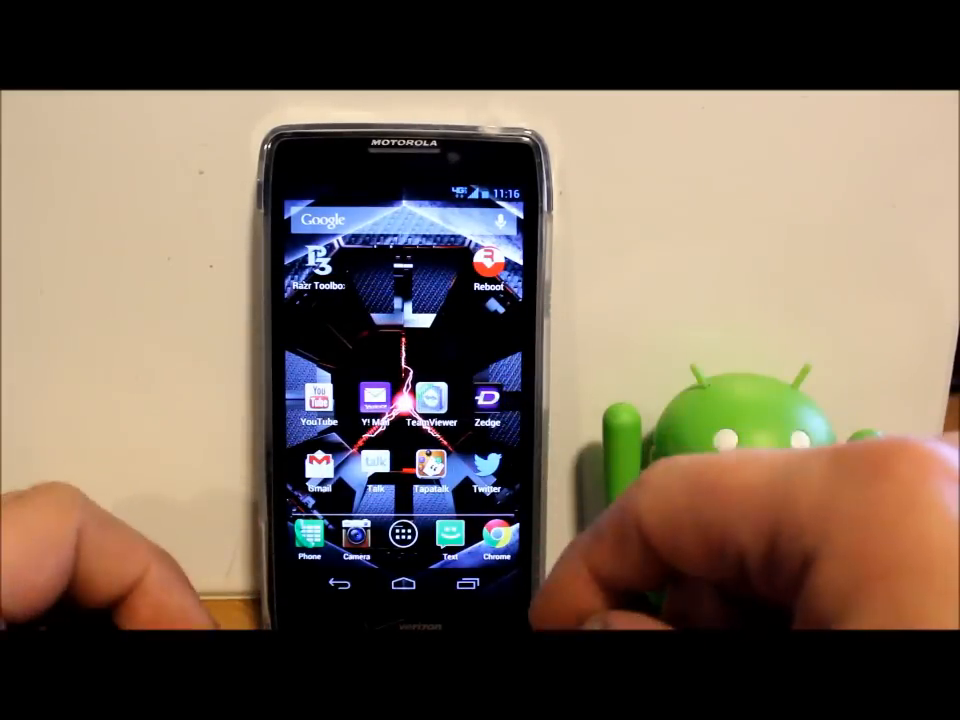
click(490, 270)
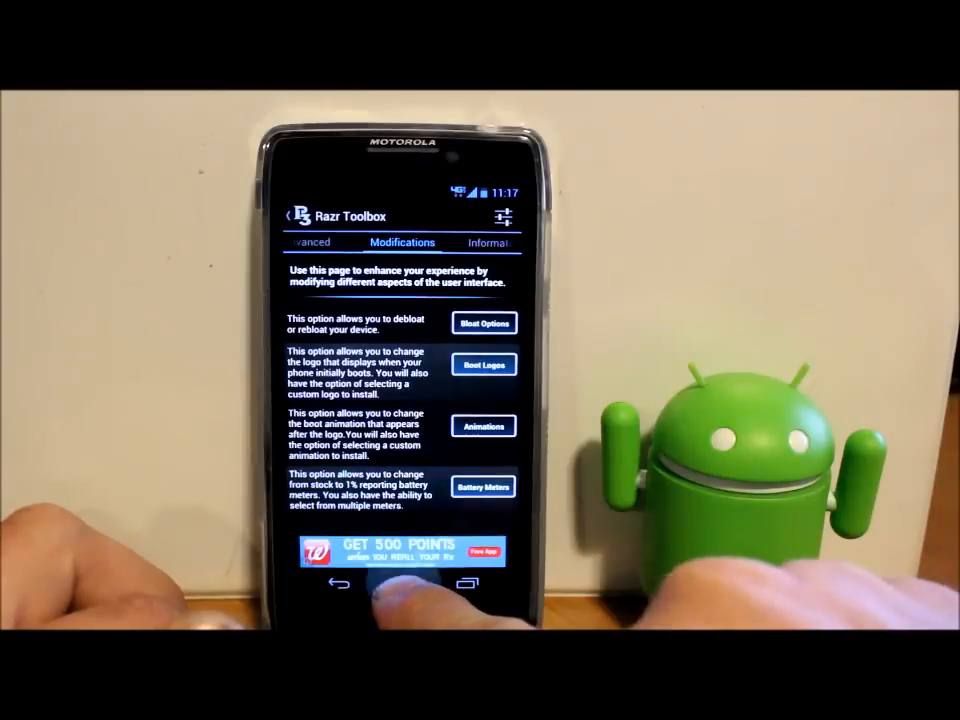
Browse the installed apps in the app drawer, then go back to Razr Toolbox's Bloat Menu
click(402, 584)
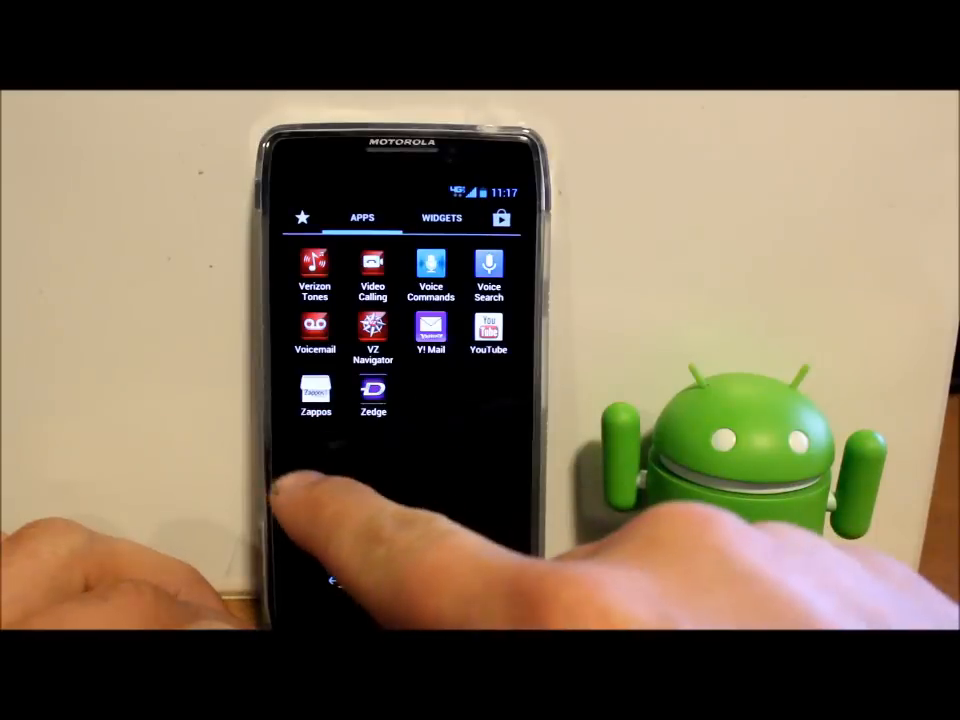
scroll(down, 3)
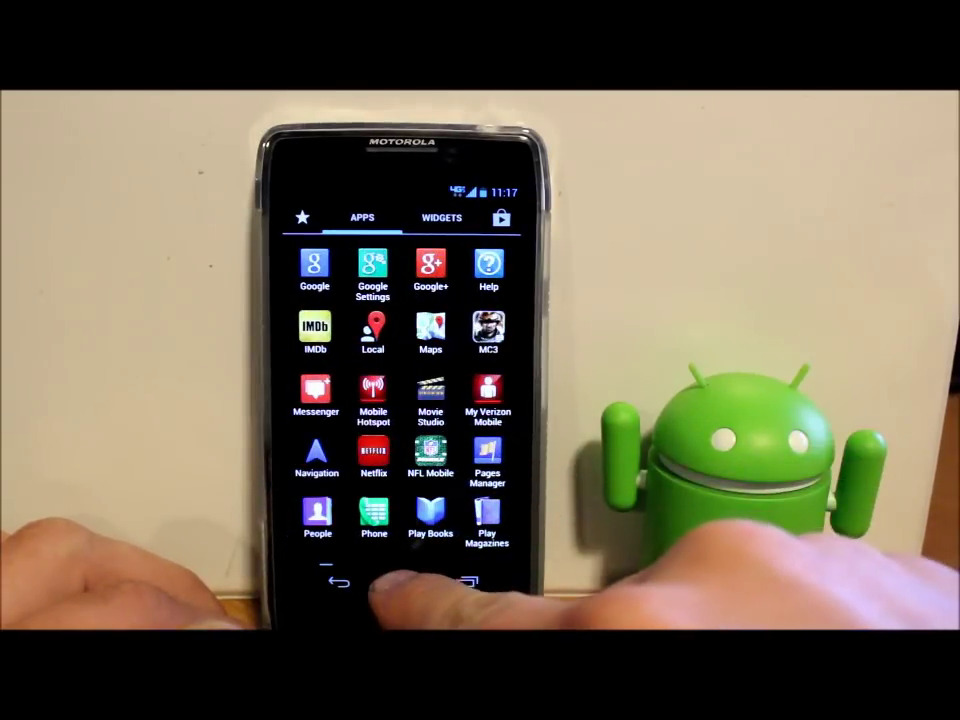
click(338, 584)
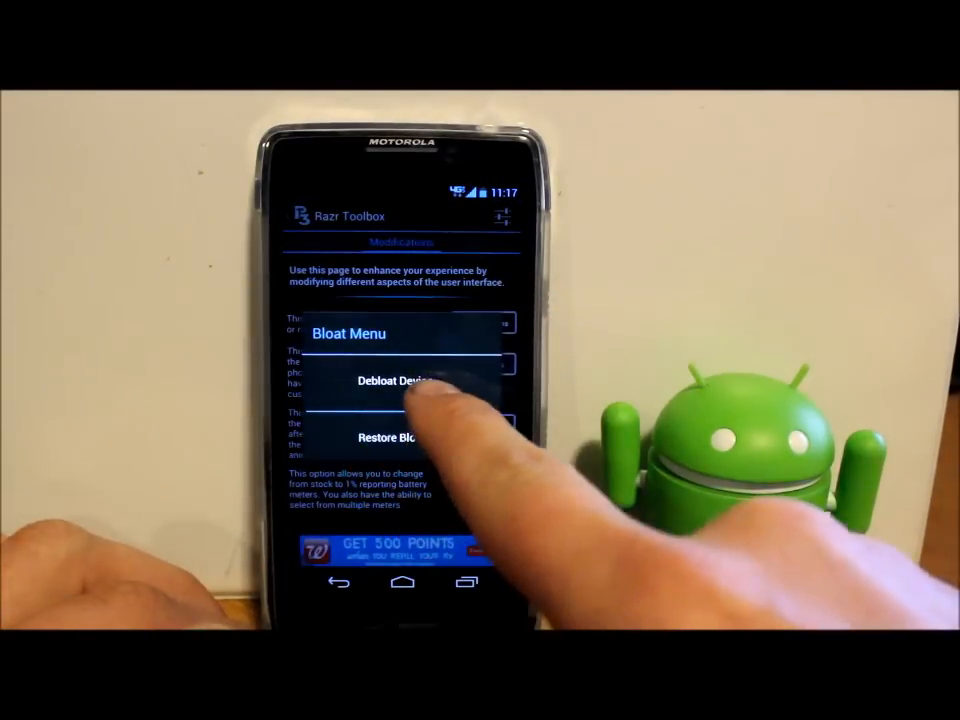
Run Debloat Device from the Bloat Menu, then return to the app drawer
click(392, 380)
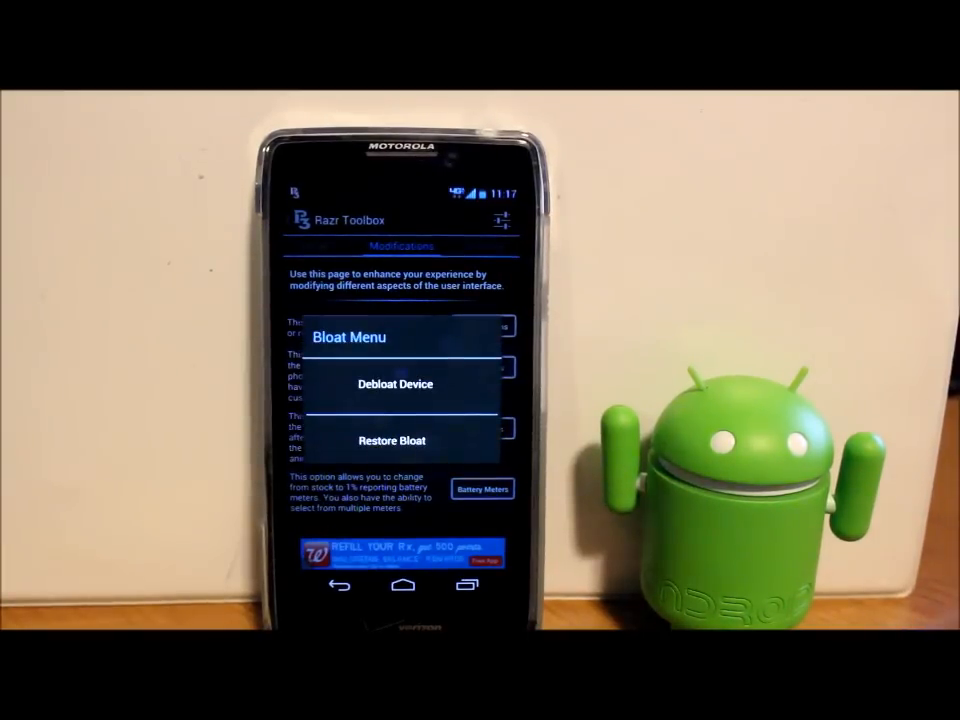
click(392, 384)
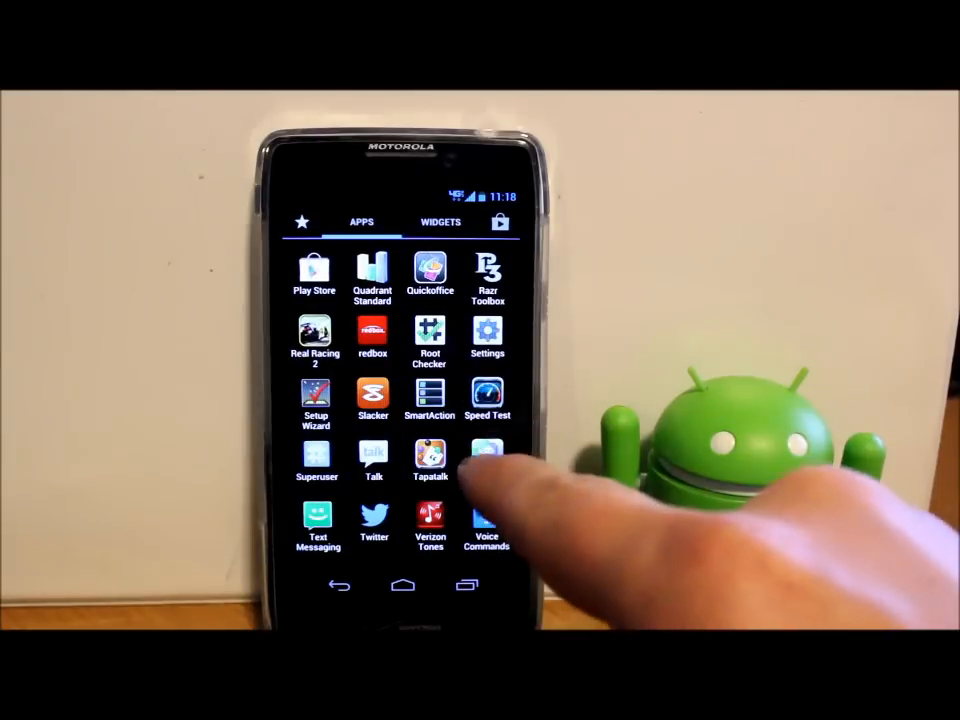
Launch ES File Explorer from the app drawer, landing at the phone's root folders
scroll(up, 3)
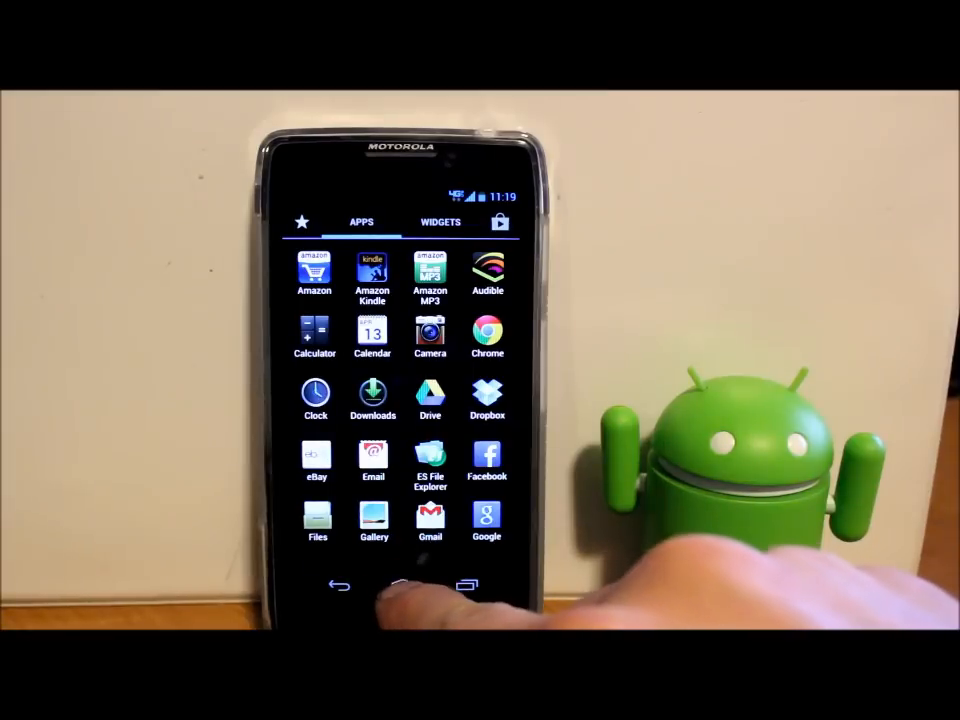
click(400, 588)
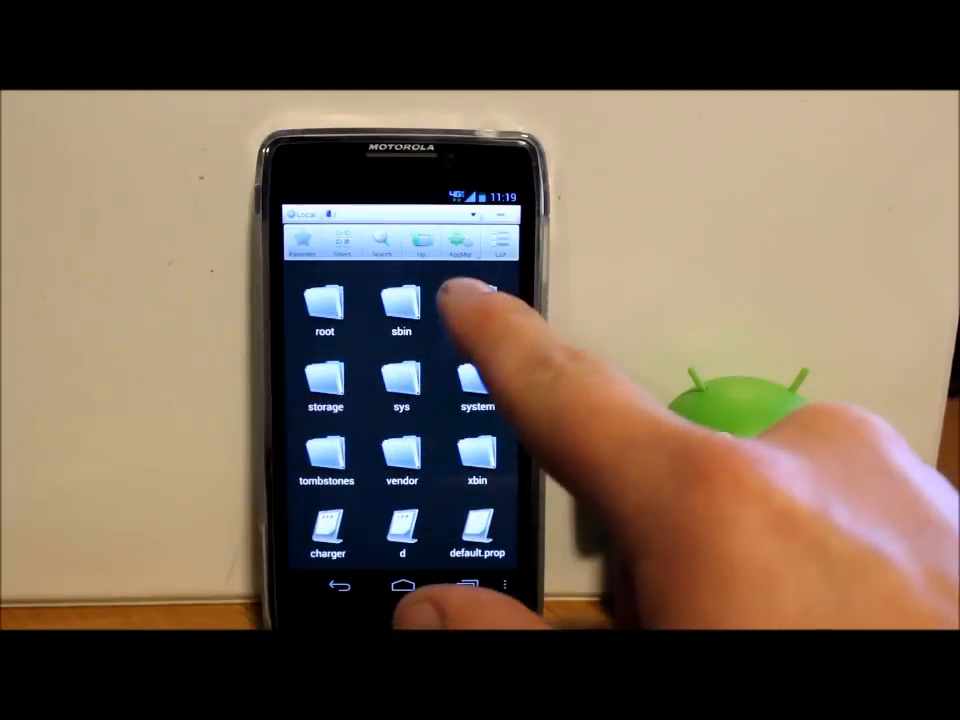
Navigate storage > sdcard0 > razrtoolbox > bloat to see backups like SlackerRadio.apk and VzwMusicApp.apk
click(324, 390)
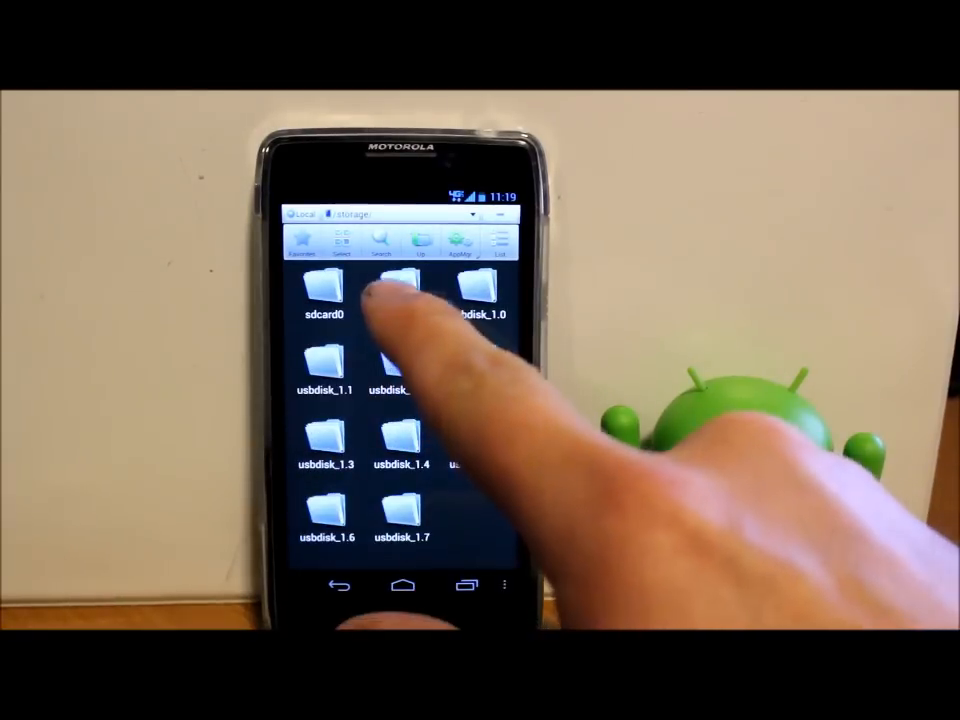
click(322, 290)
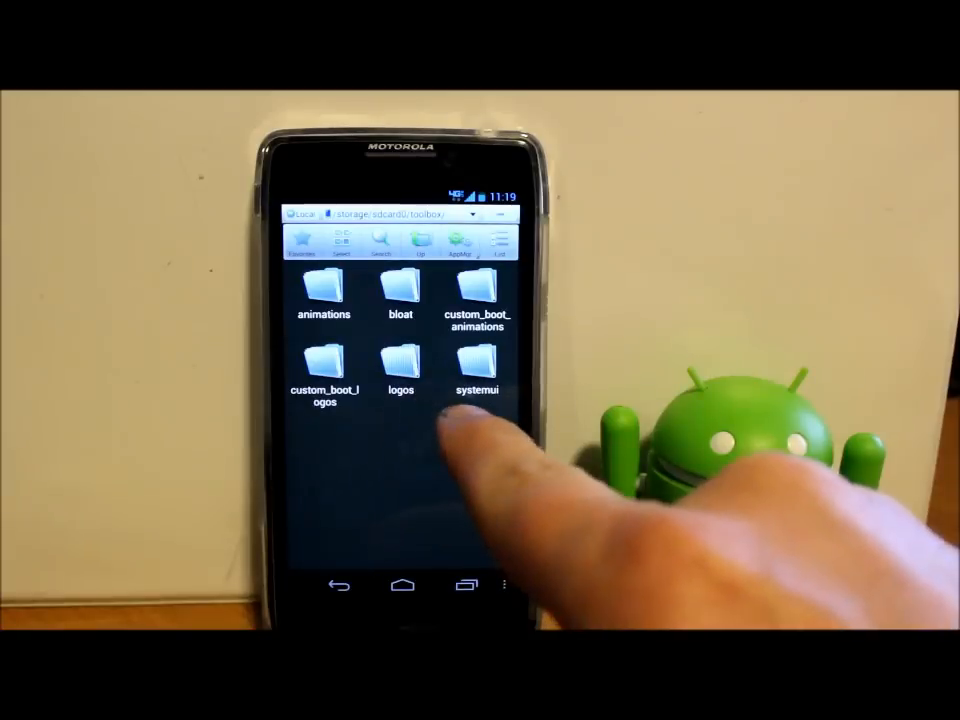
click(476, 370)
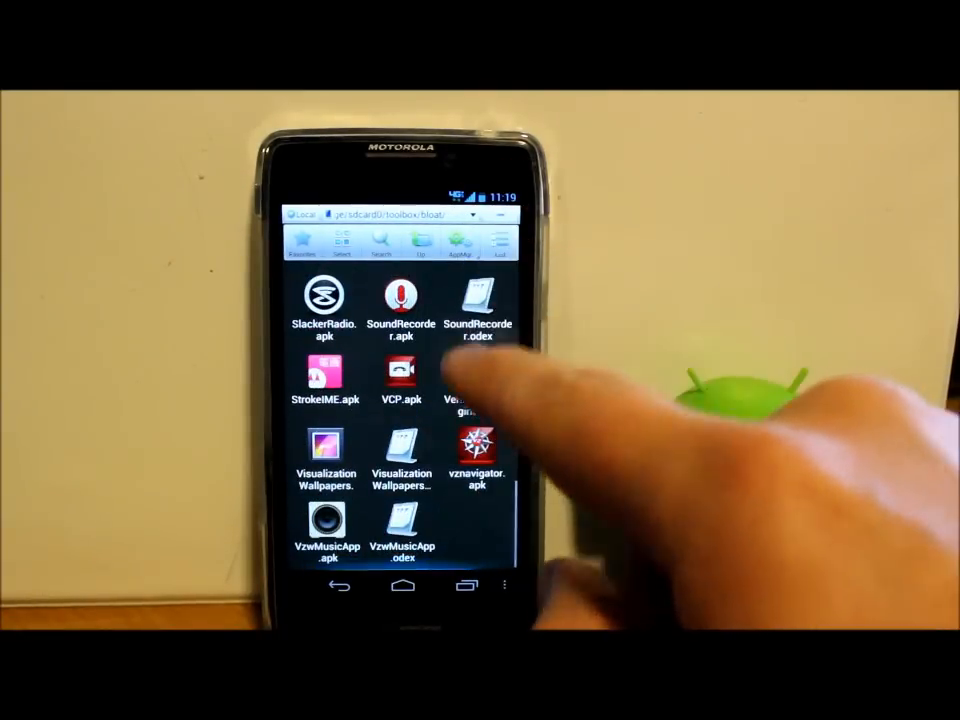
Browse more bloat backups, then choose Reboot in Razr Toolbox's Reboot Menu
scroll(up, 3)
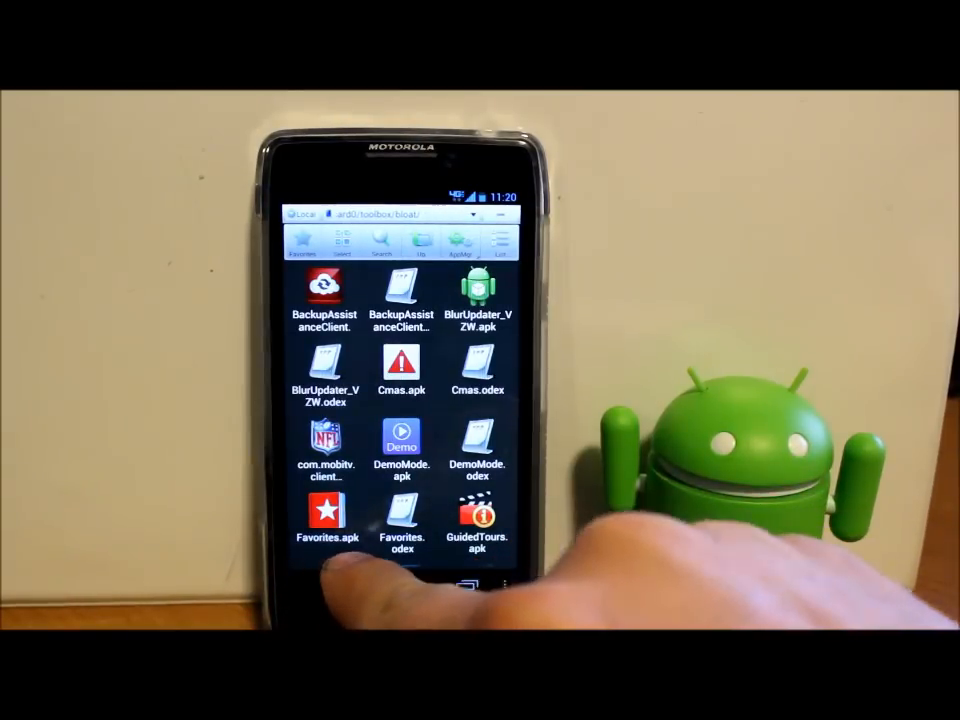
scroll(up, 3)
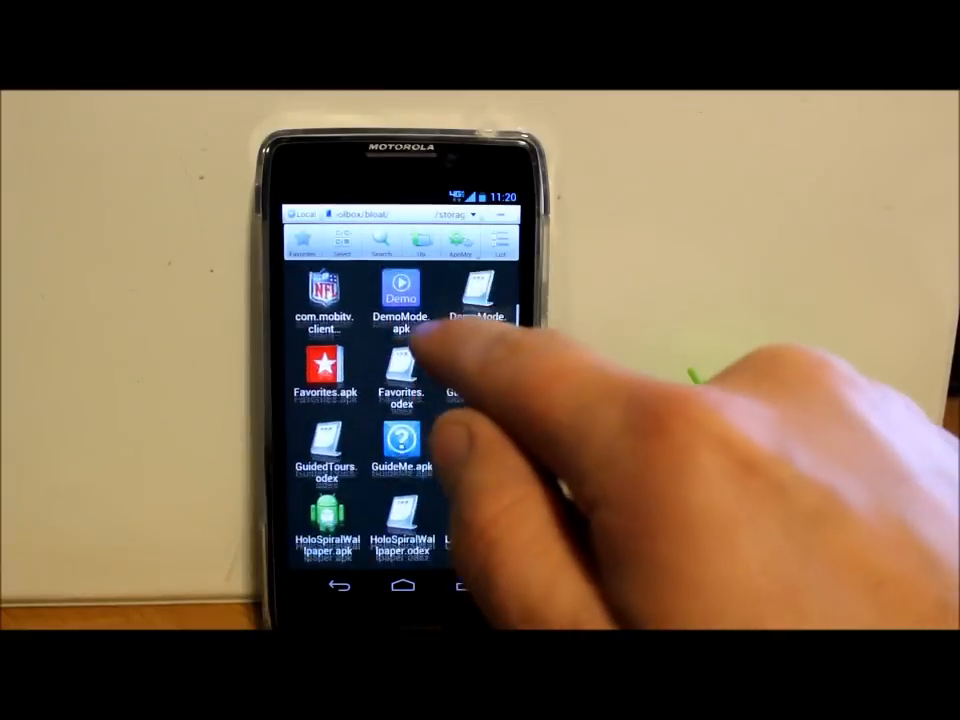
scroll(down, 3)
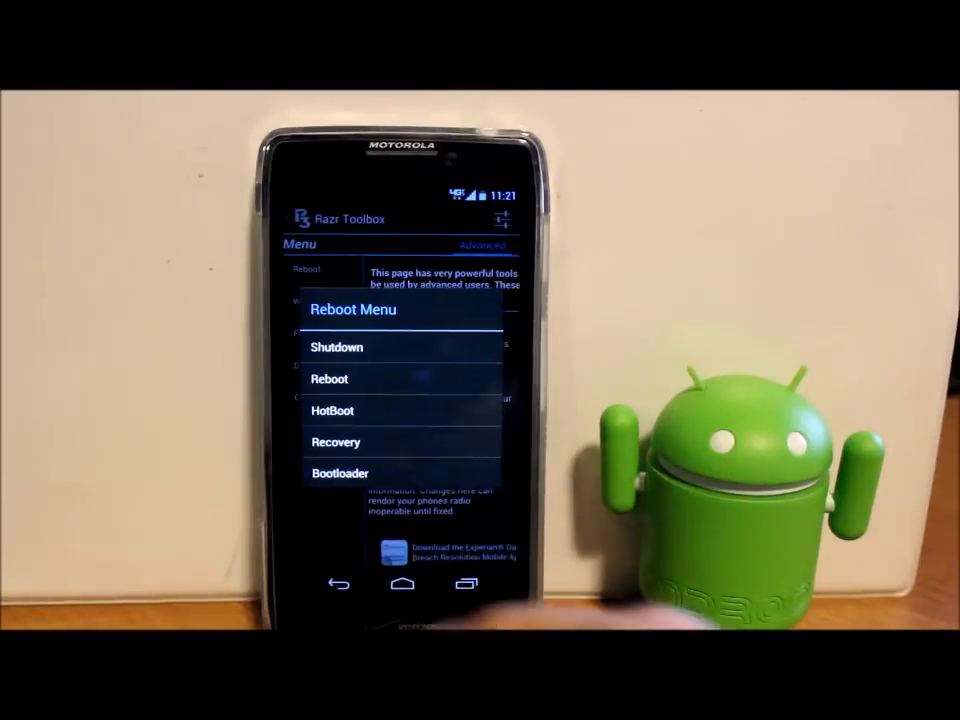
click(400, 380)
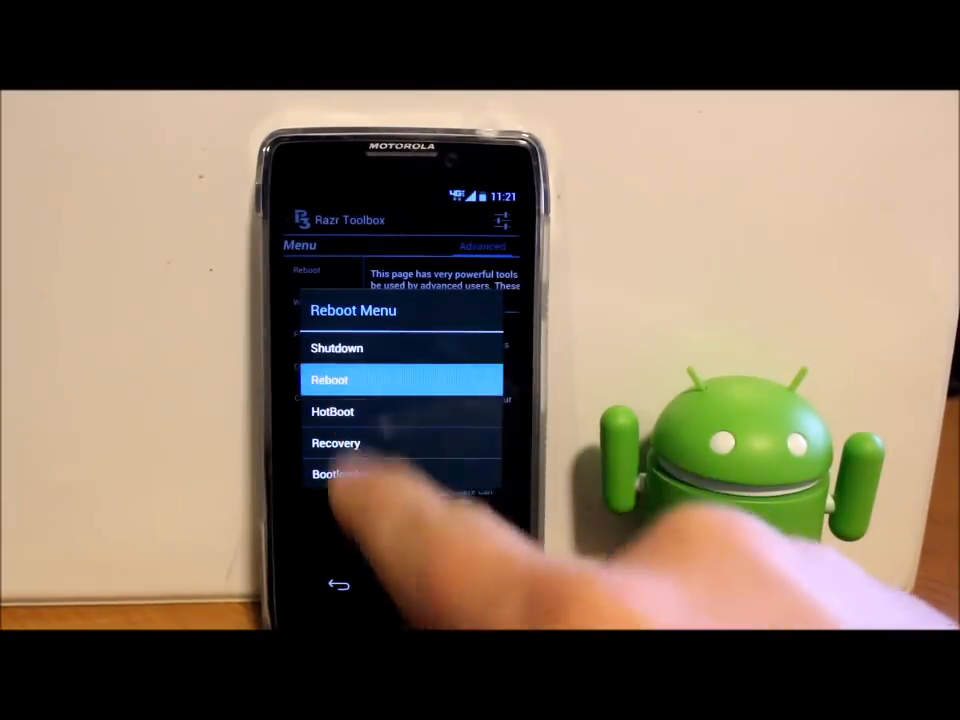